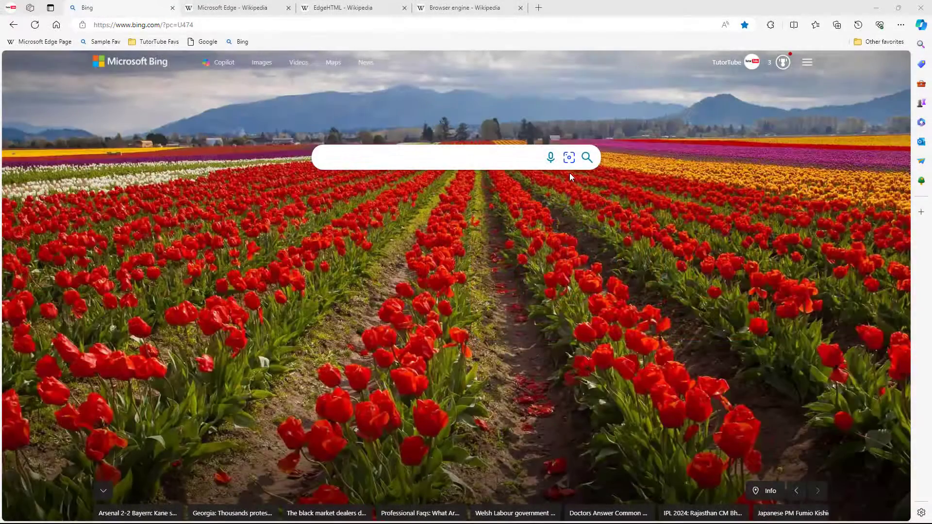
# Switch to the EdgeHTML article tab and back to the Bing tab
pyautogui.click(352, 7)
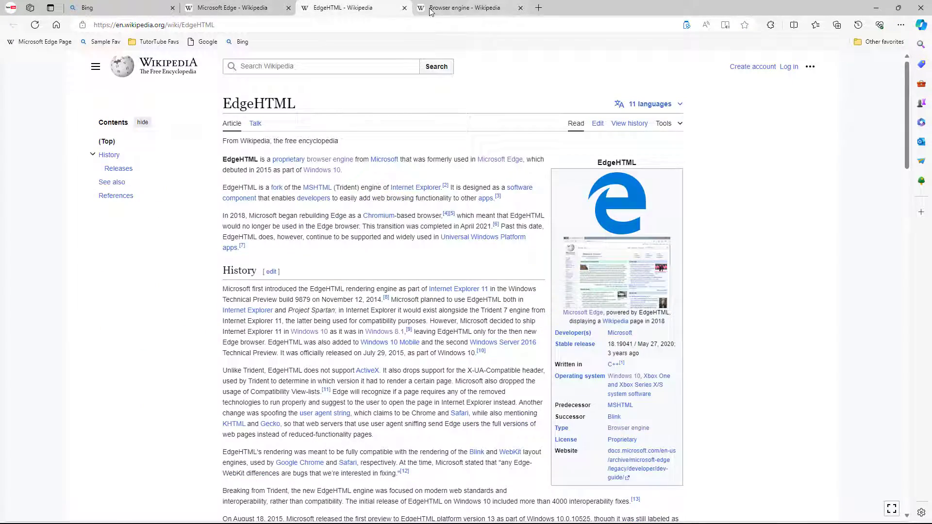
pyautogui.click(118, 7)
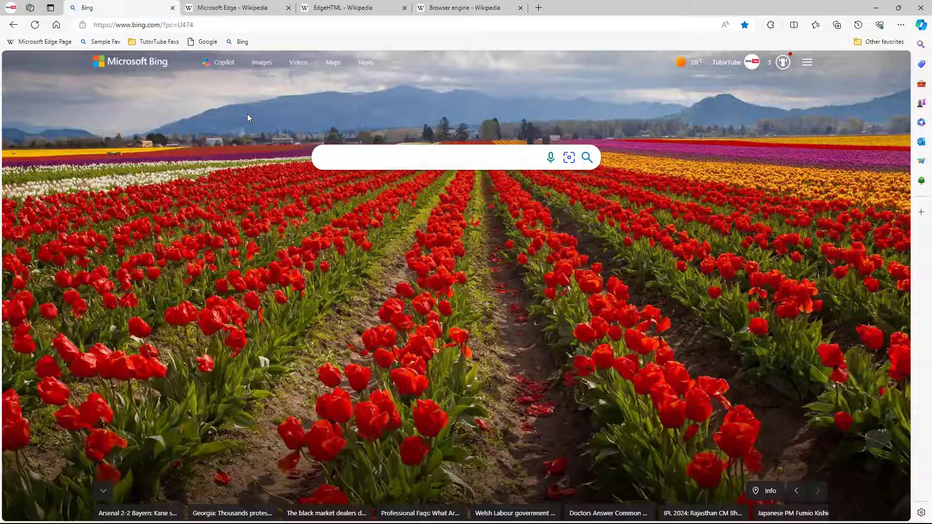
pyautogui.moveTo(251, 116)
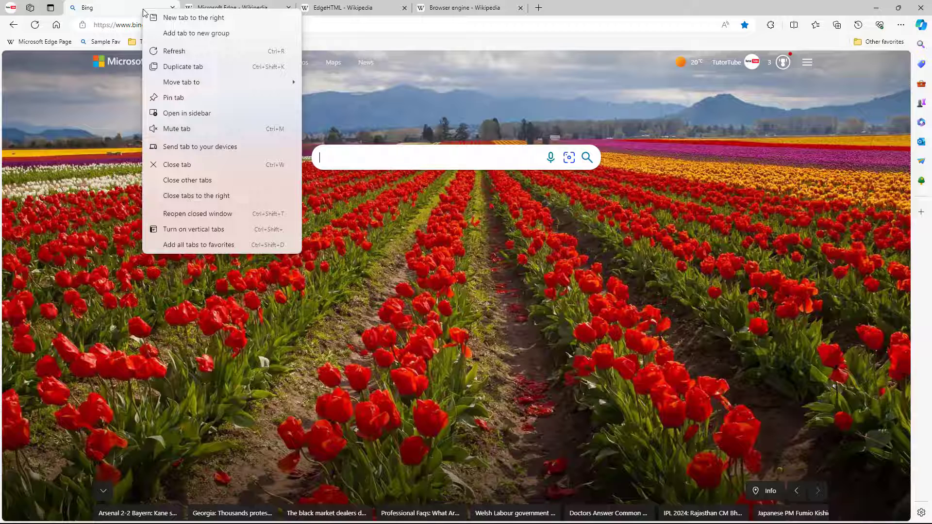
pyautogui.moveTo(182, 81)
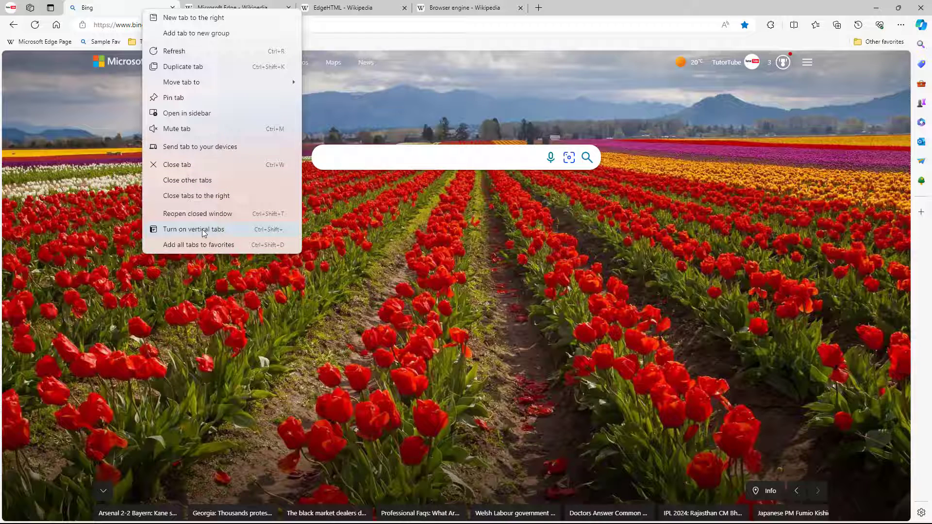
# Enable vertical tabs, switch between the Bing and Wikipedia tabs, and collapse the pane to icons
pyautogui.click(194, 229)
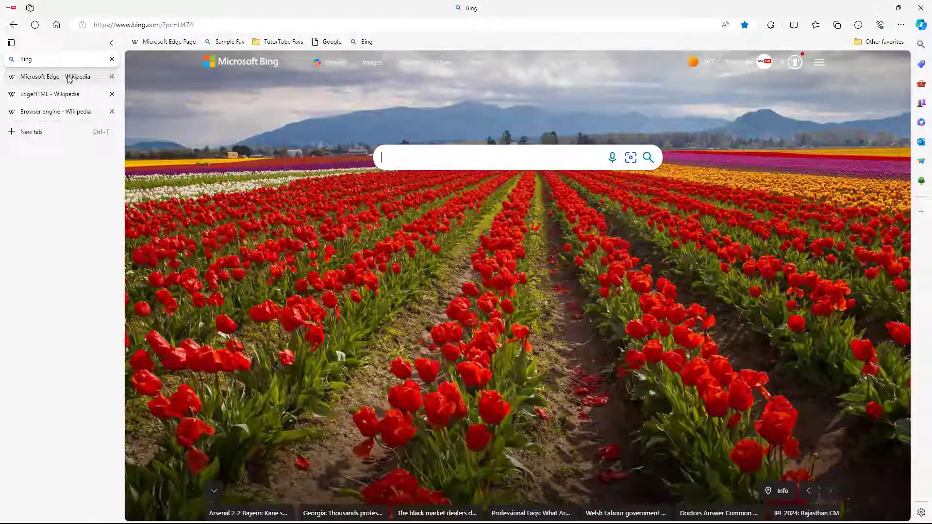
pyautogui.click(53, 111)
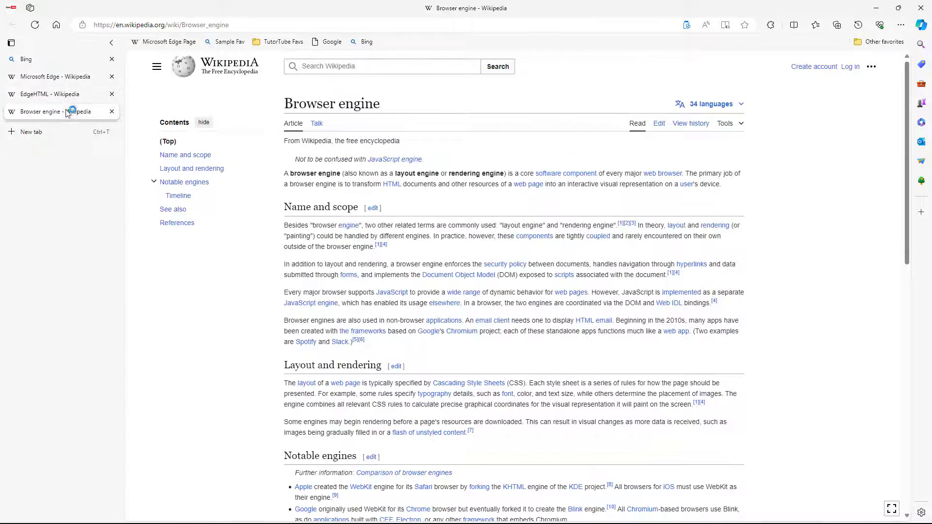
pyautogui.click(42, 59)
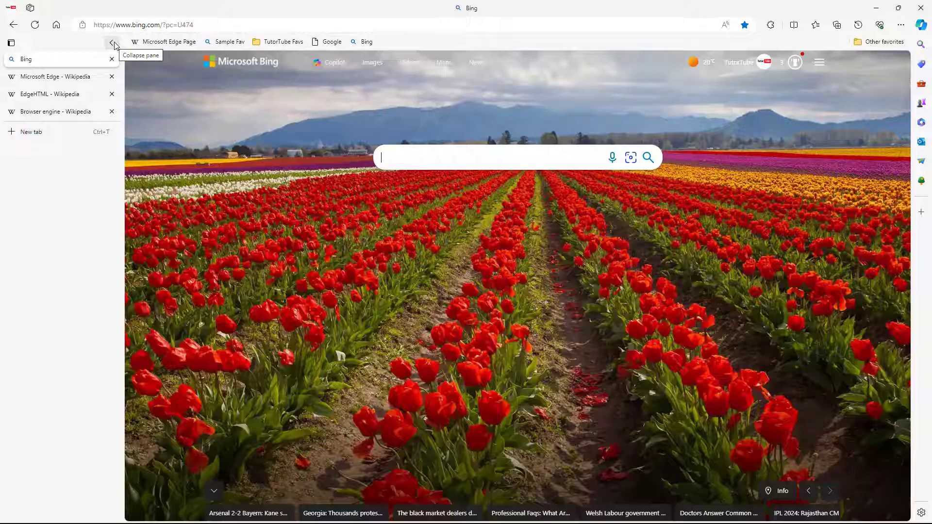
pyautogui.click(115, 45)
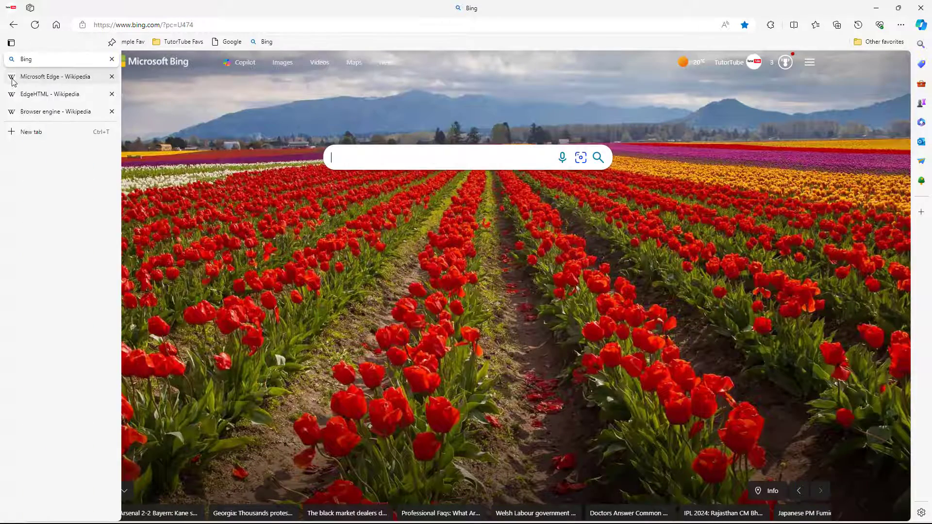
pyautogui.click(50, 94)
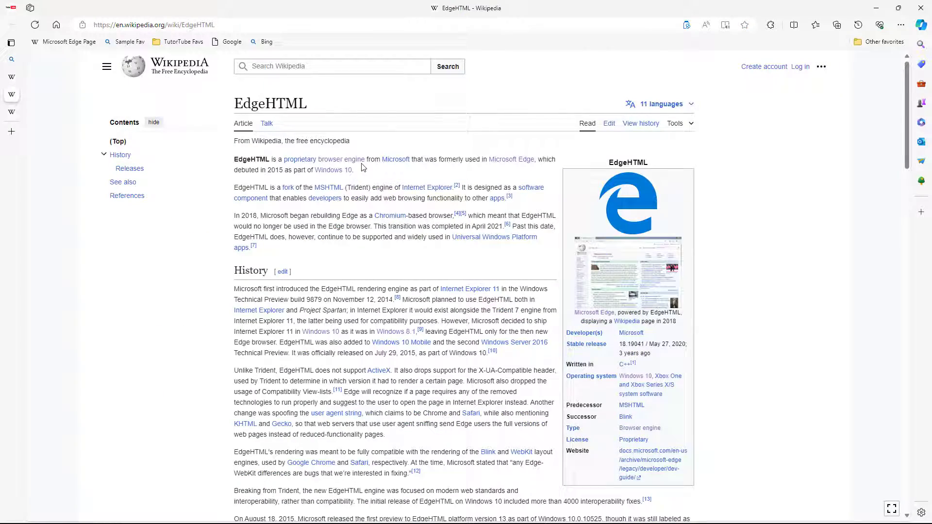
pyautogui.moveTo(25, 116)
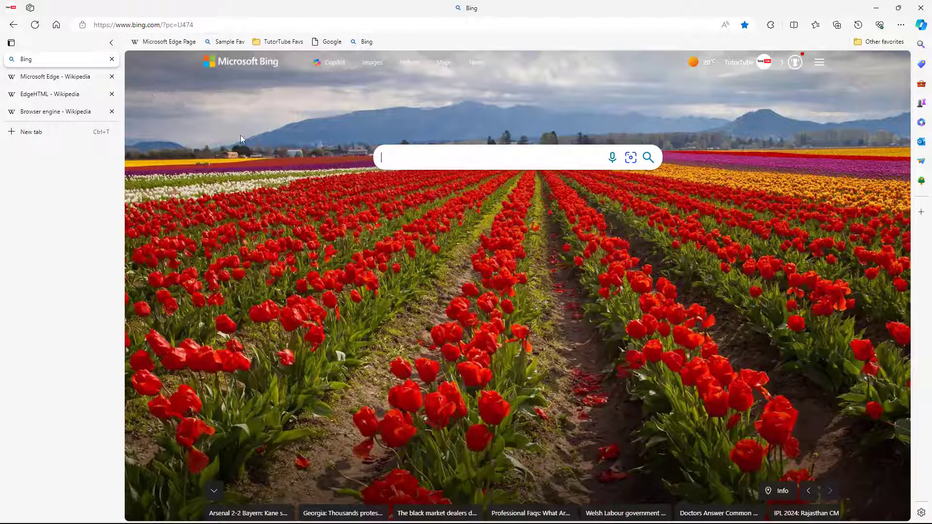
# Close the EdgeHTML tab from its context menu and add a new Bing tab
pyautogui.click(50, 94)
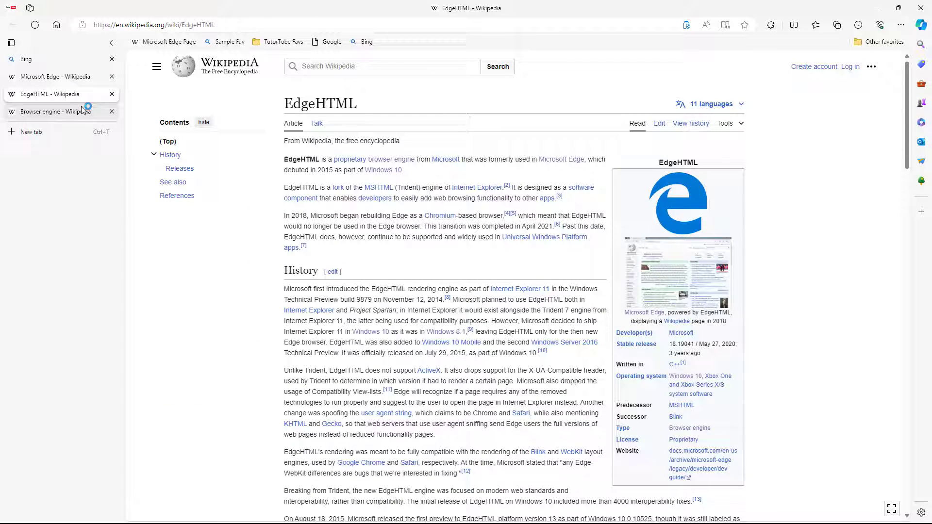
pyautogui.rightClick(47, 95)
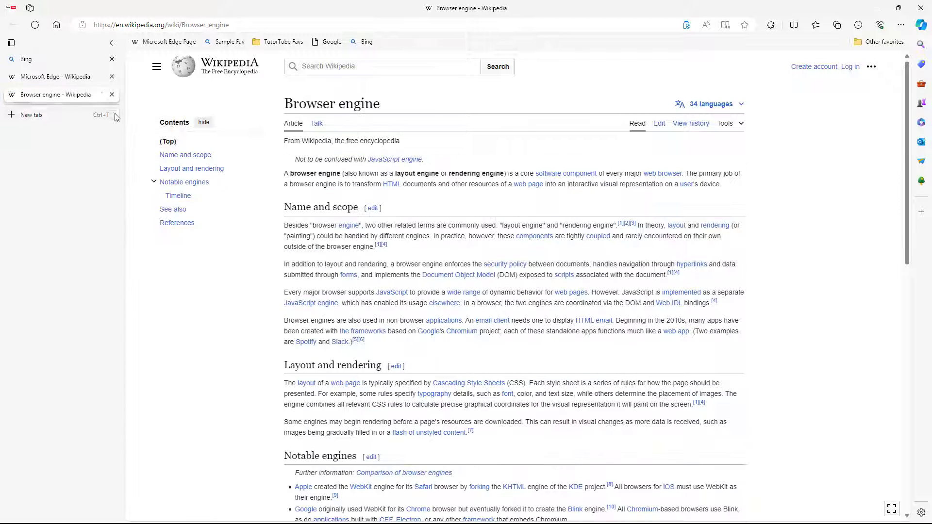
pyautogui.click(30, 114)
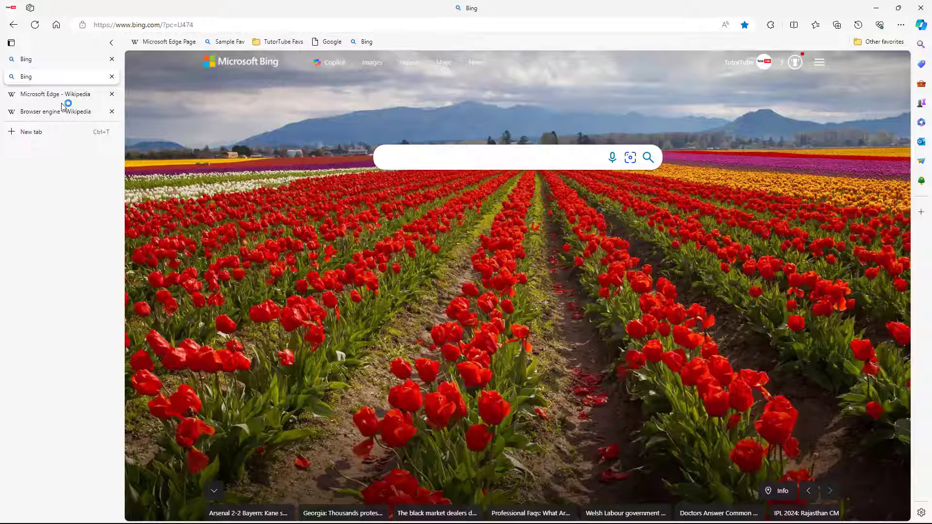
pyautogui.click(487, 158)
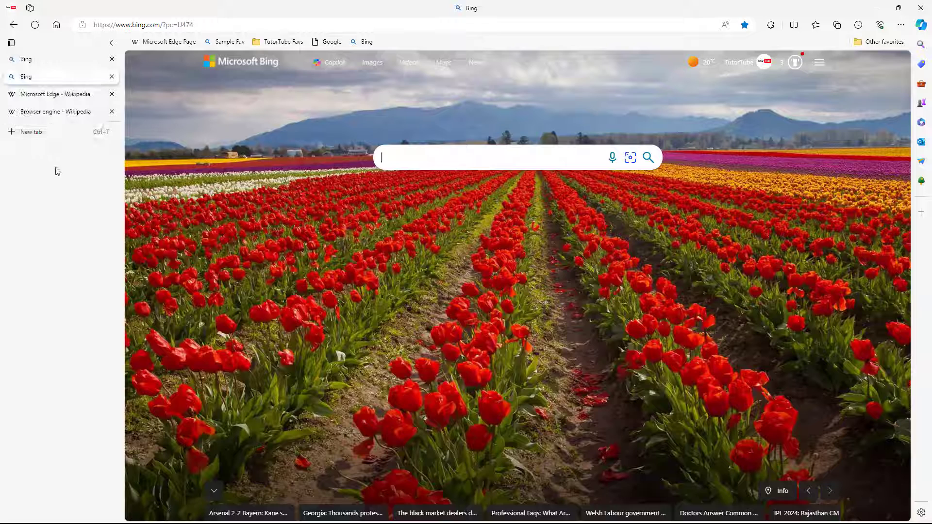
pyautogui.moveTo(74, 78)
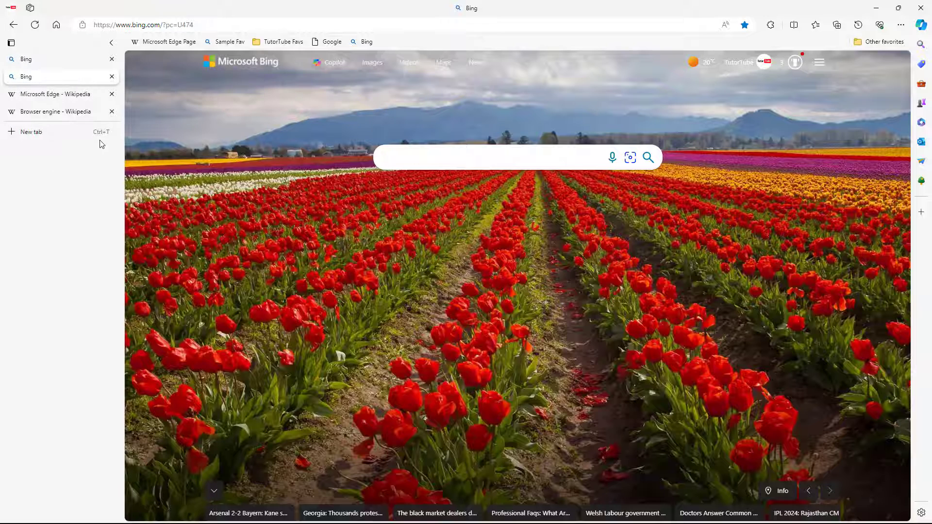
# Turn off vertical tabs from the Bing tab's menu, restoring the horizontal layout
pyautogui.rightClick(25, 76)
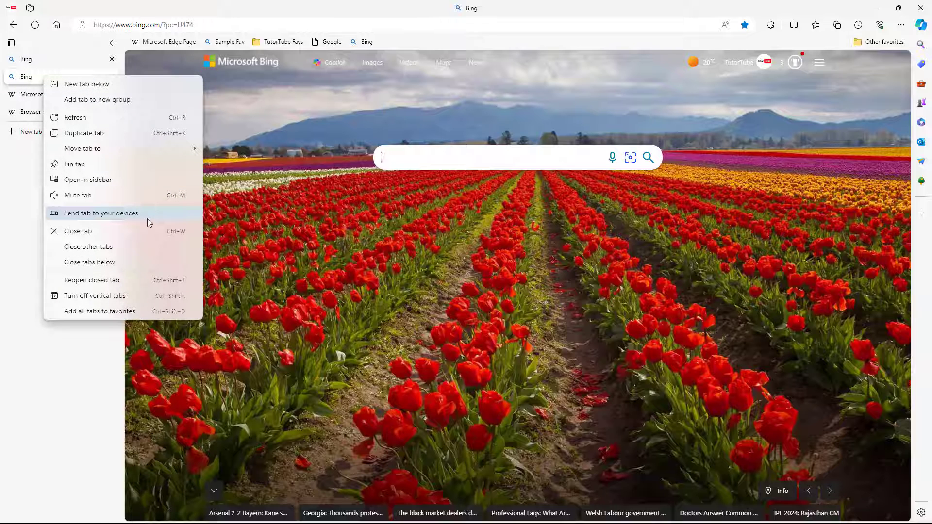
pyautogui.click(95, 295)
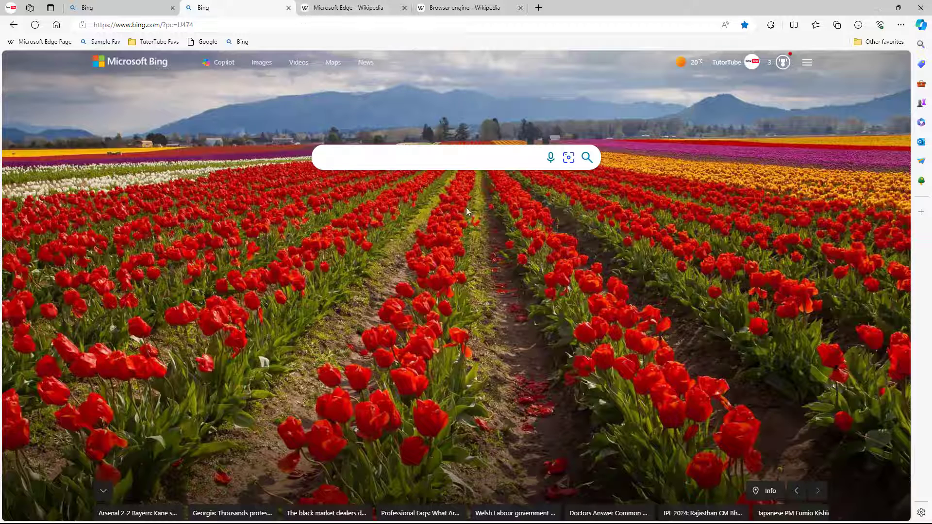
pyautogui.click(416, 158)
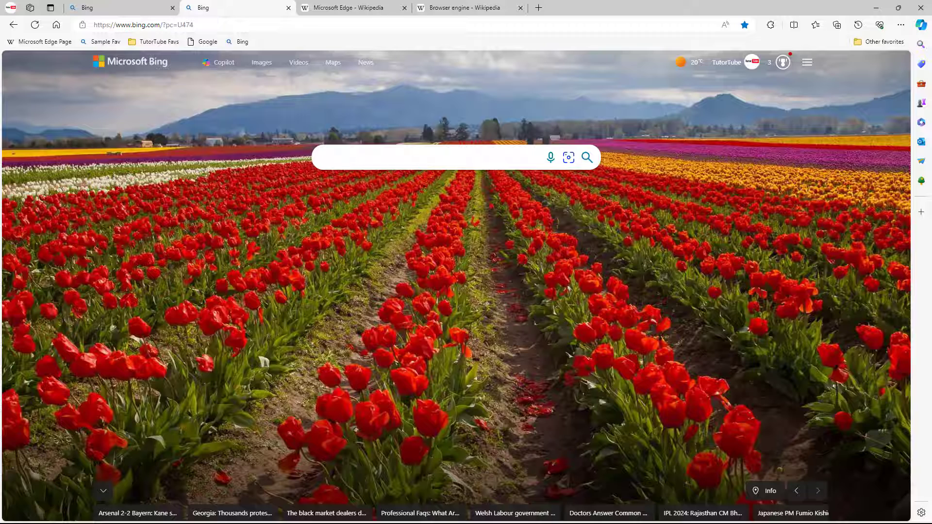
pyautogui.click(417, 157)
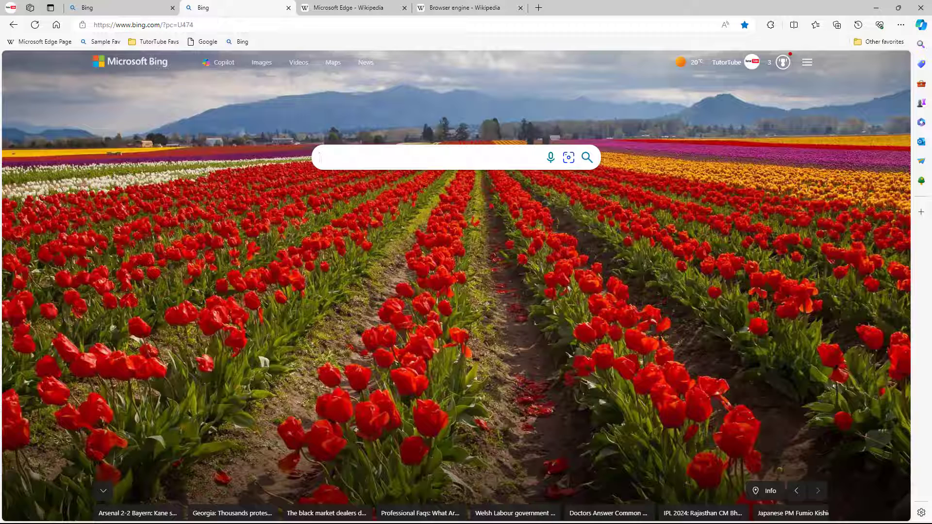